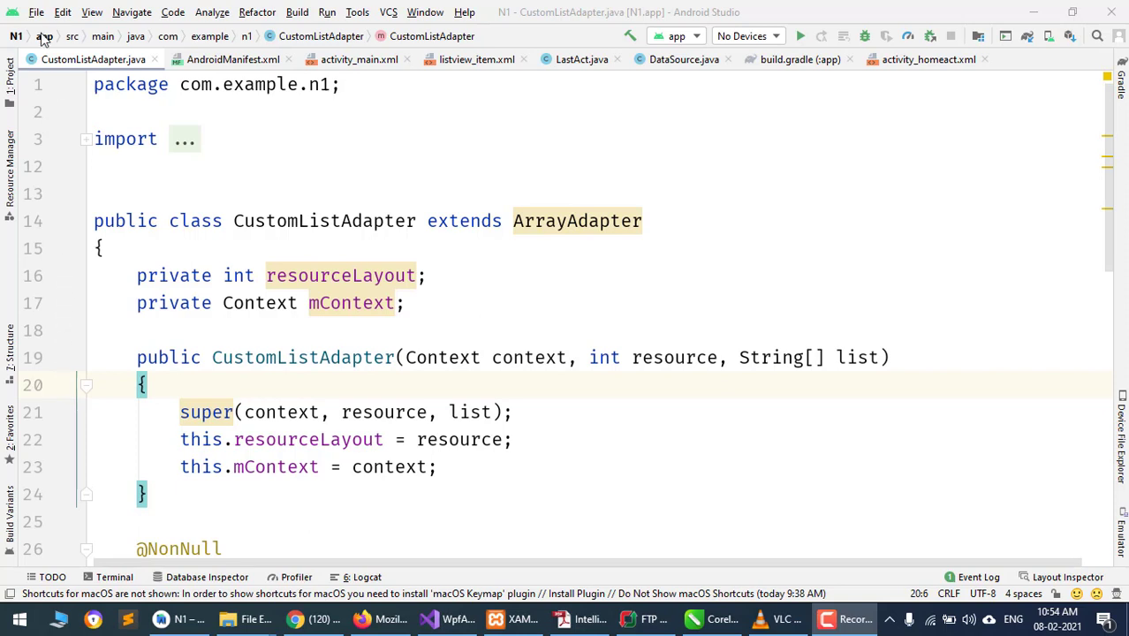
- Find the Keymap page in Settings via search "KEYM" and review the "Windows copy" scheme dropdown
{"action": "key", "text": "ctrl+alt+s"}
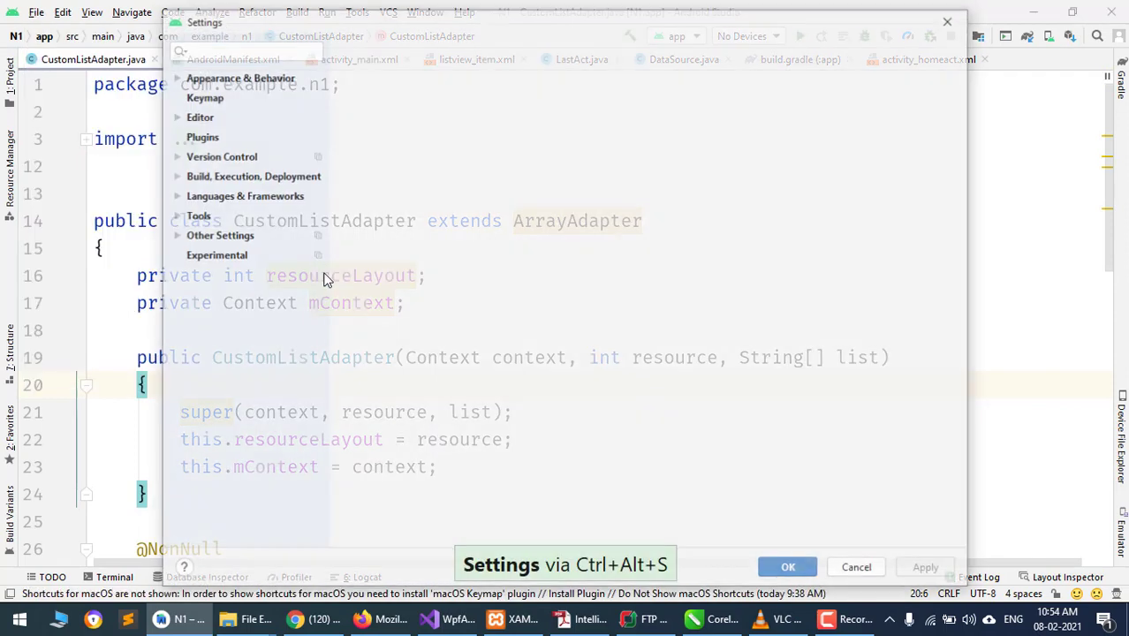
{"action": "left_click", "coordinate": [205, 98]}
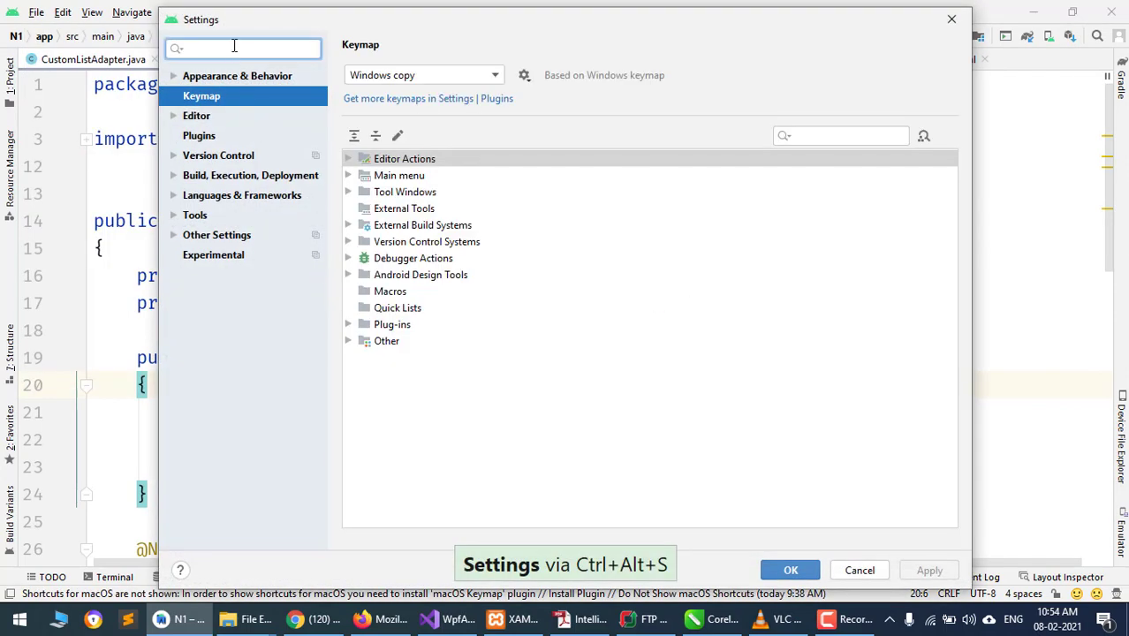
{"action": "type", "text": "KEYM"}
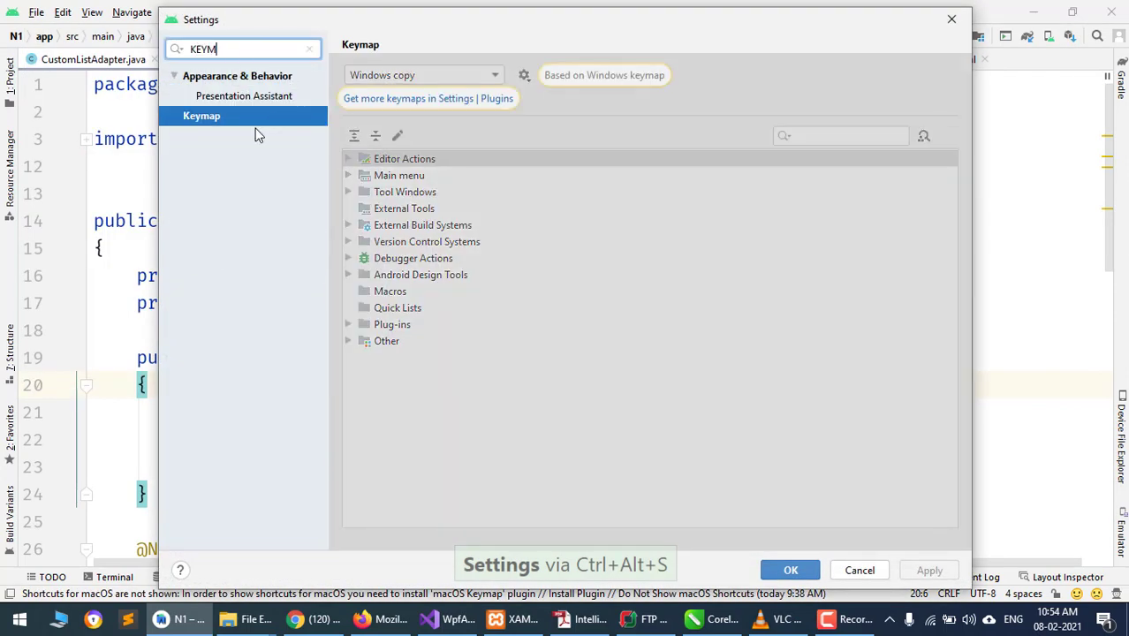
{"action": "left_click", "coordinate": [424, 74]}
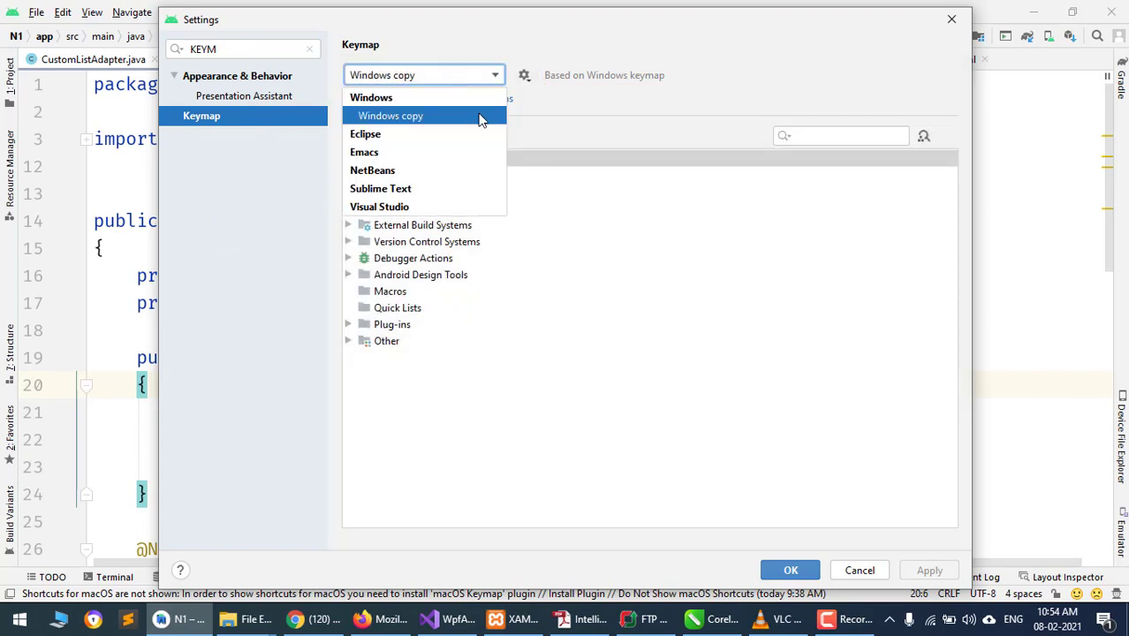
{"action": "left_click", "coordinate": [391, 116]}
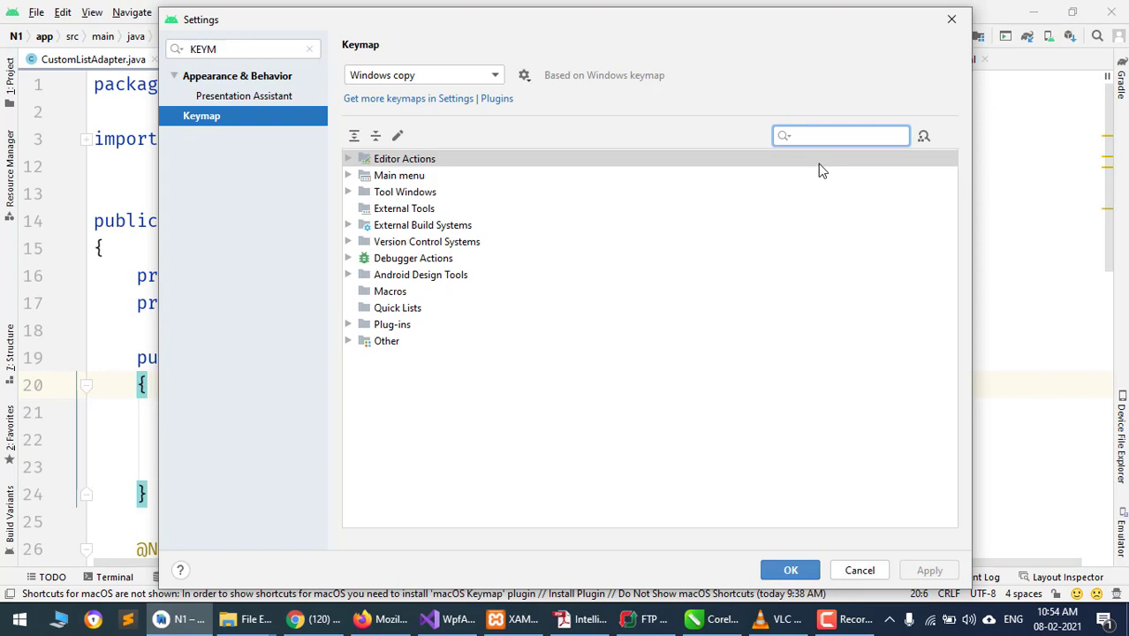
- Locate "Surround With..." by searching "SURR" and remove its Ctrl+Alt+T shortcut
{"action": "type", "text": "SURR"}
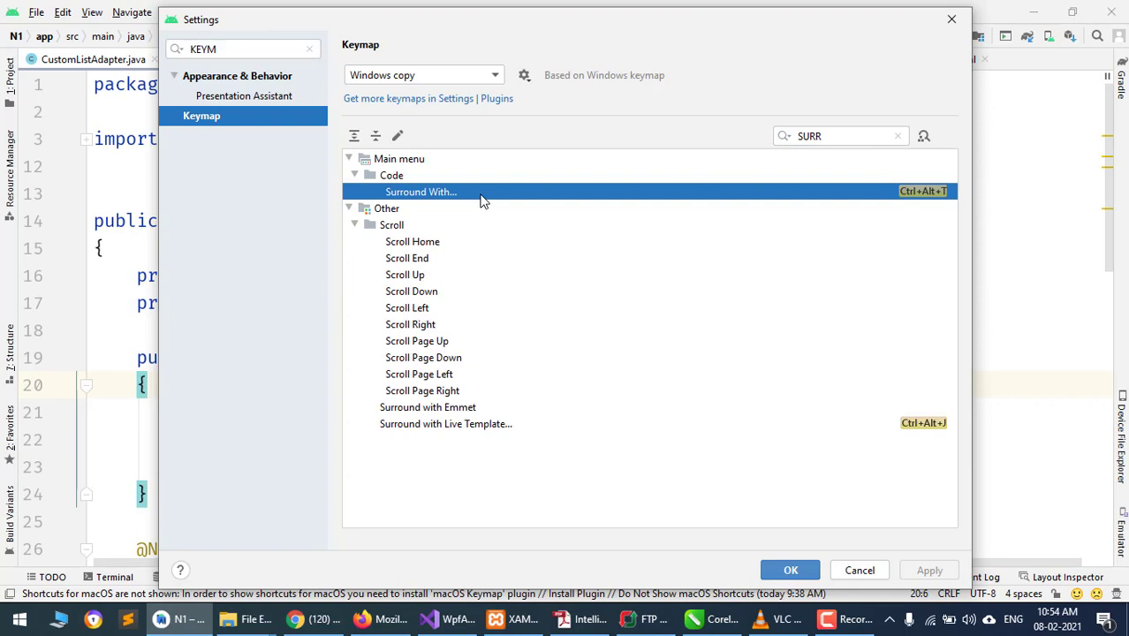
{"action": "mouse_move", "coordinate": [915, 215]}
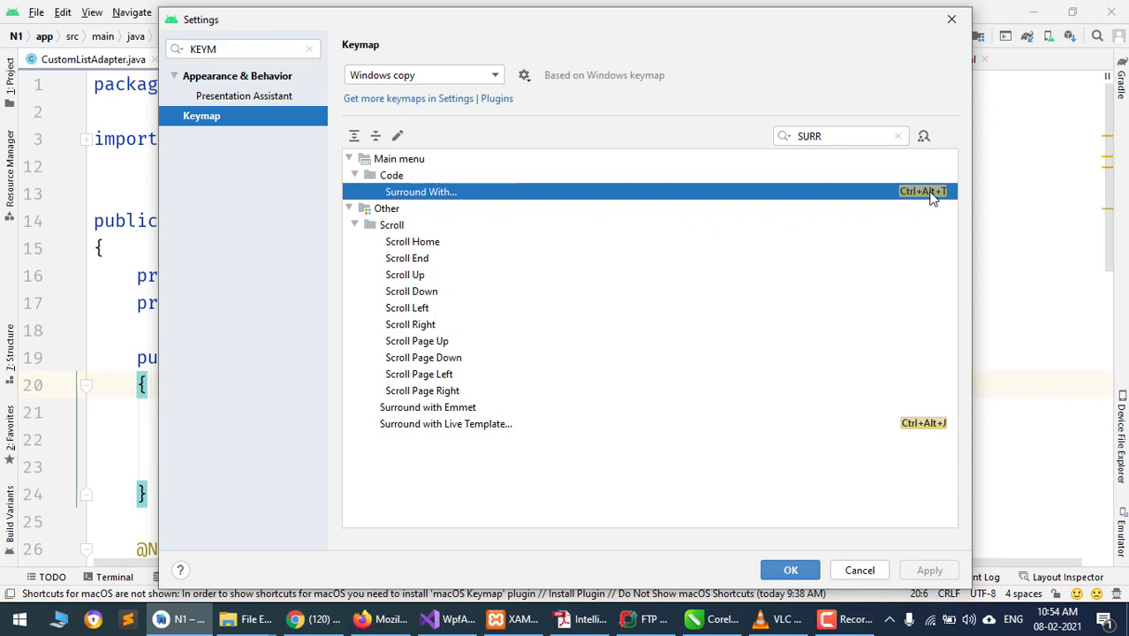
{"action": "mouse_move", "coordinate": [398, 134]}
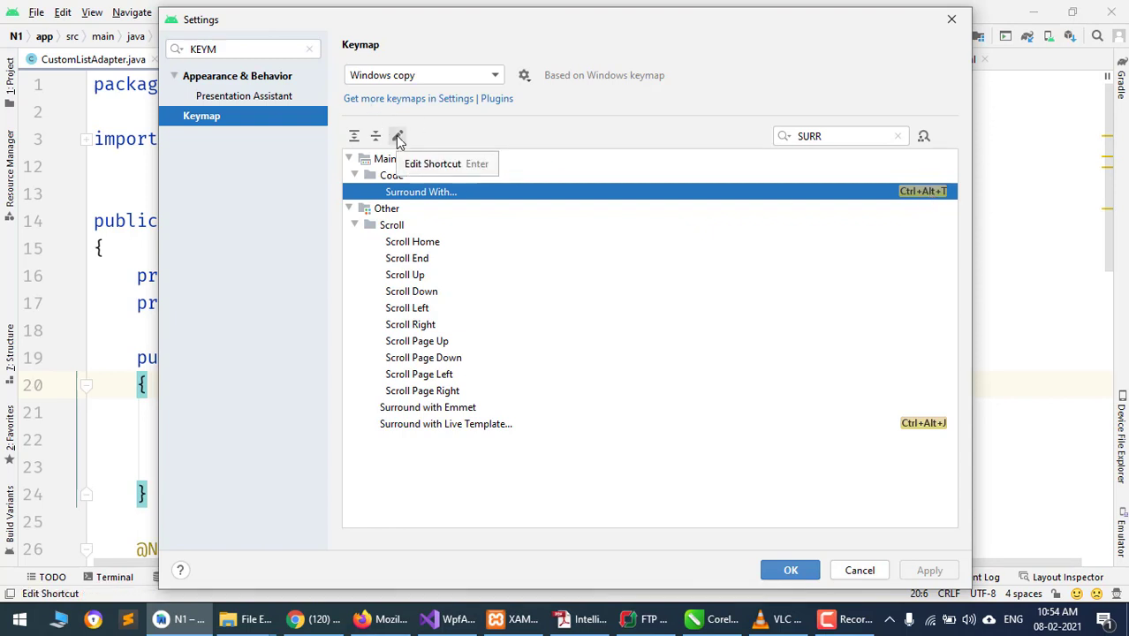
{"action": "left_click", "coordinate": [399, 136]}
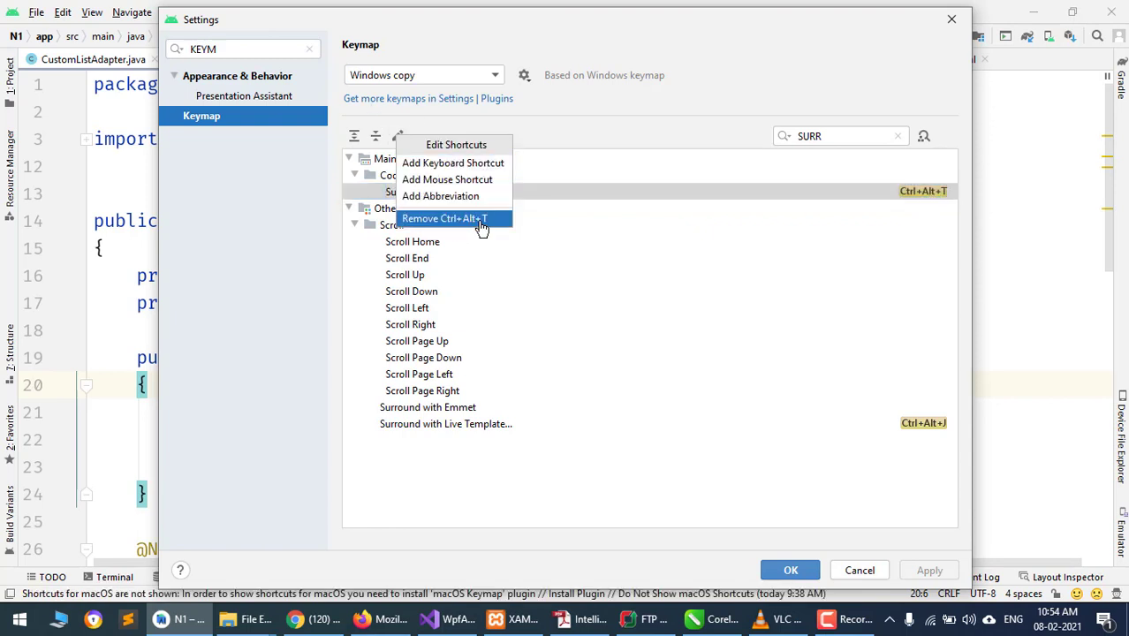
{"action": "left_click", "coordinate": [445, 219]}
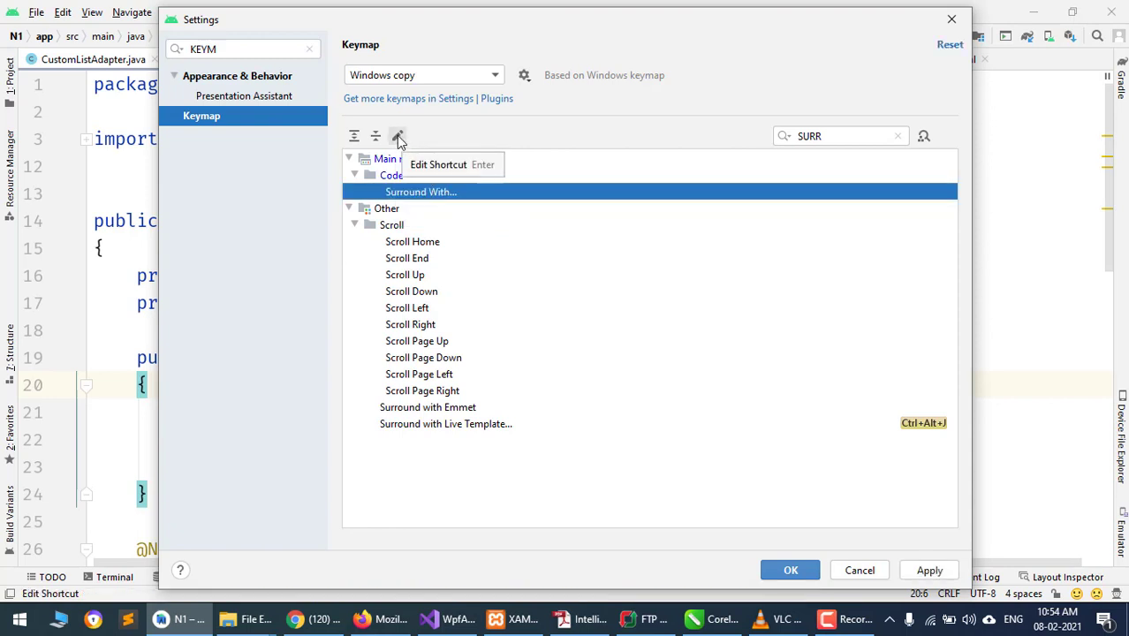
- Add Ctrl+Shift+S as the Surround With shortcut and confirm, closing Settings
{"action": "left_click", "coordinate": [400, 134]}
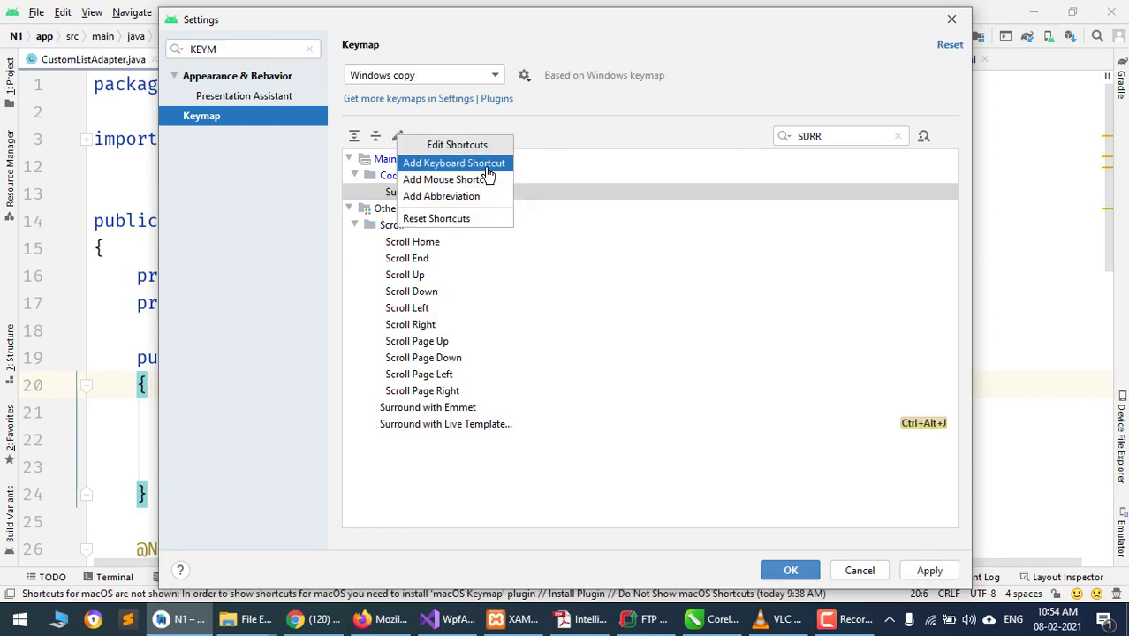
{"action": "left_click", "coordinate": [454, 163]}
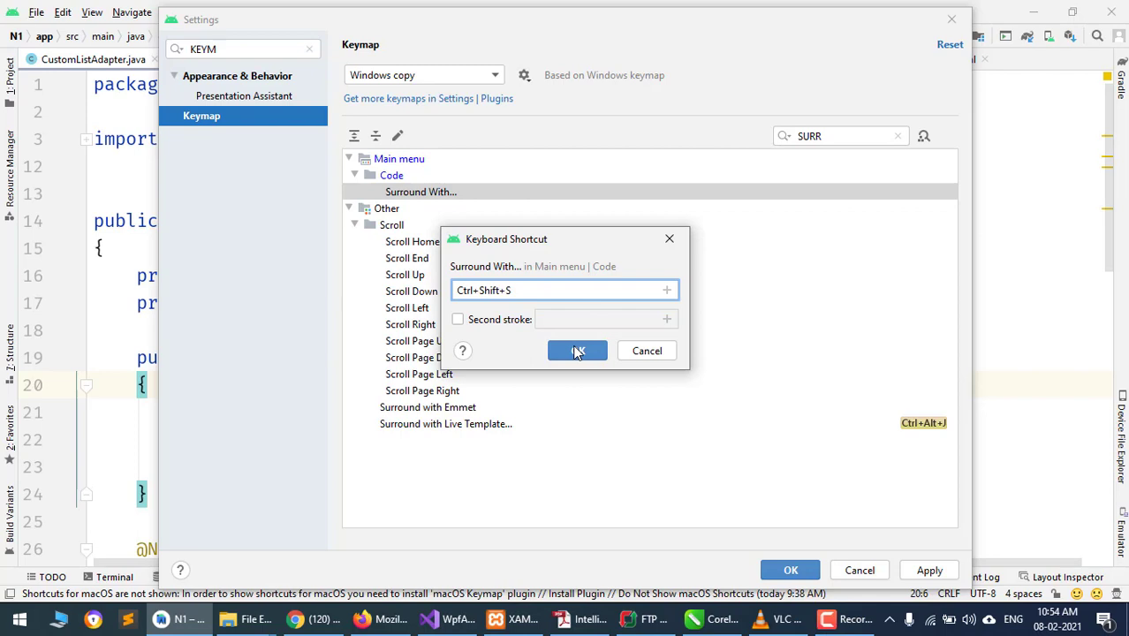
{"action": "left_click", "coordinate": [577, 349]}
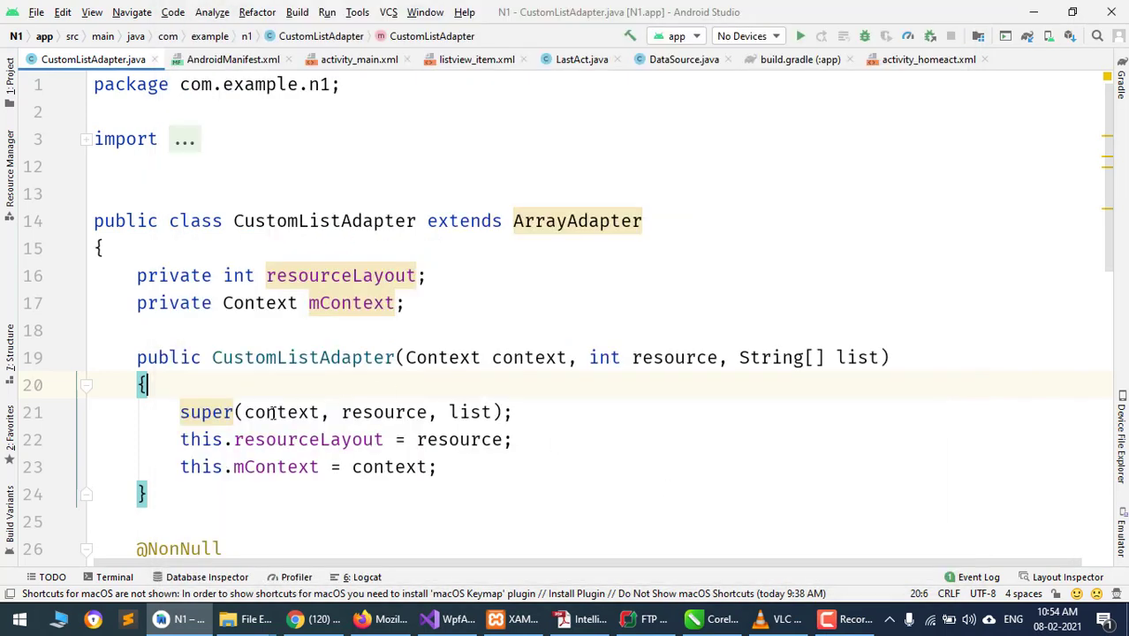
- Select the three constructor statements and surround them with try/catch via Ctrl+Shift+S
{"action": "left_click_drag", "start_coordinate": [180, 412], "coordinate": [438, 467]}
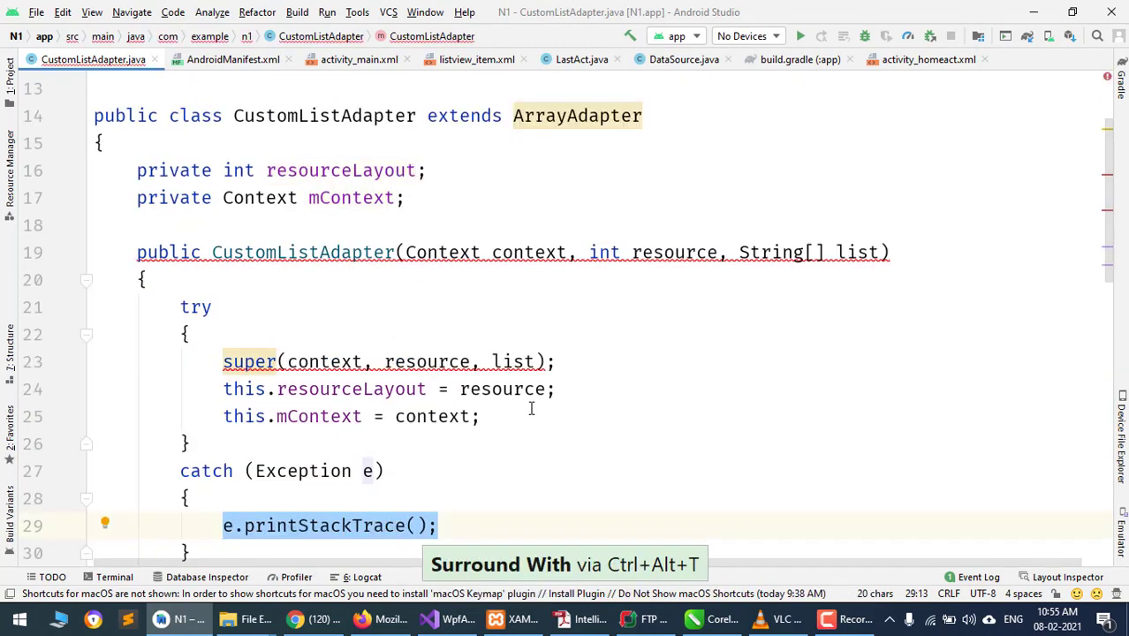
{"action": "scroll", "scroll_direction": "down", "scroll_amount": 3}
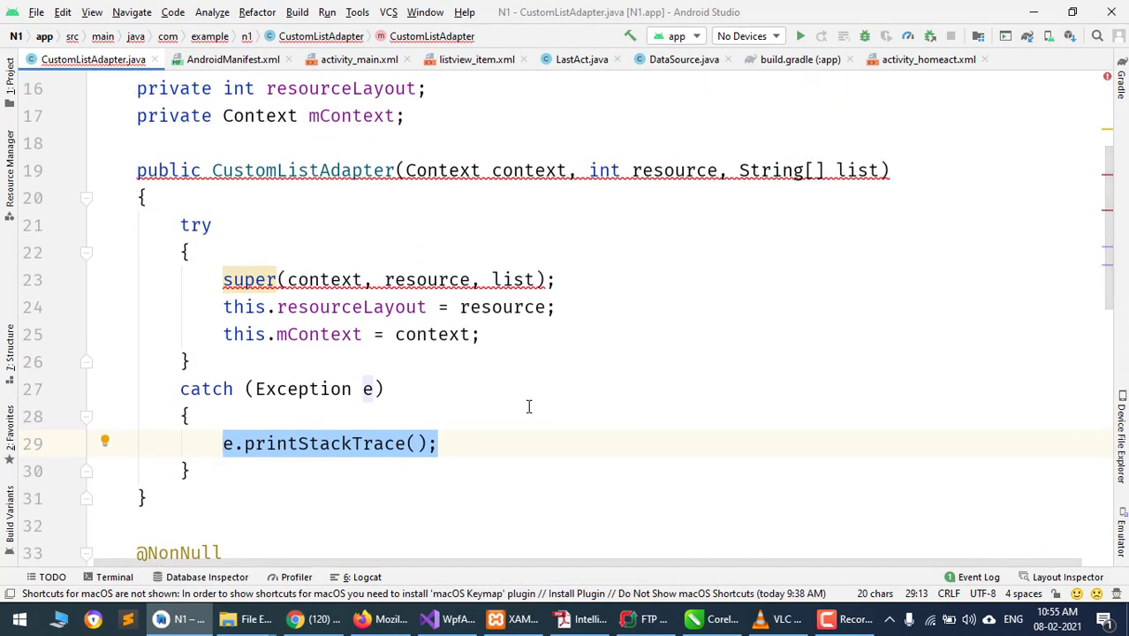